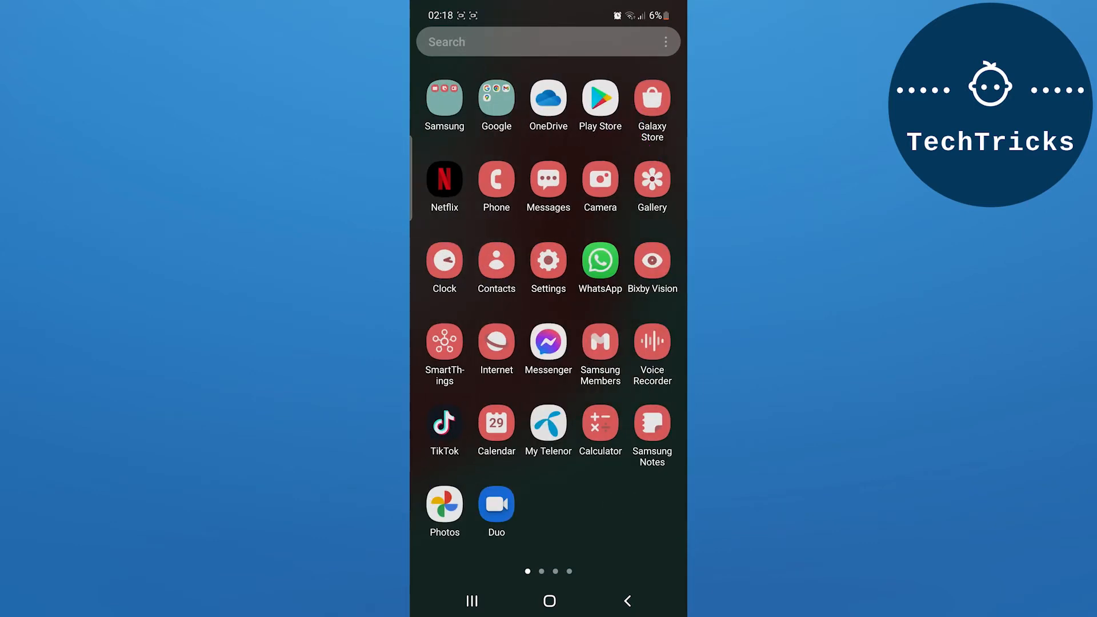
Step: Launch the Google Play Store from the home screen
click(598, 100)
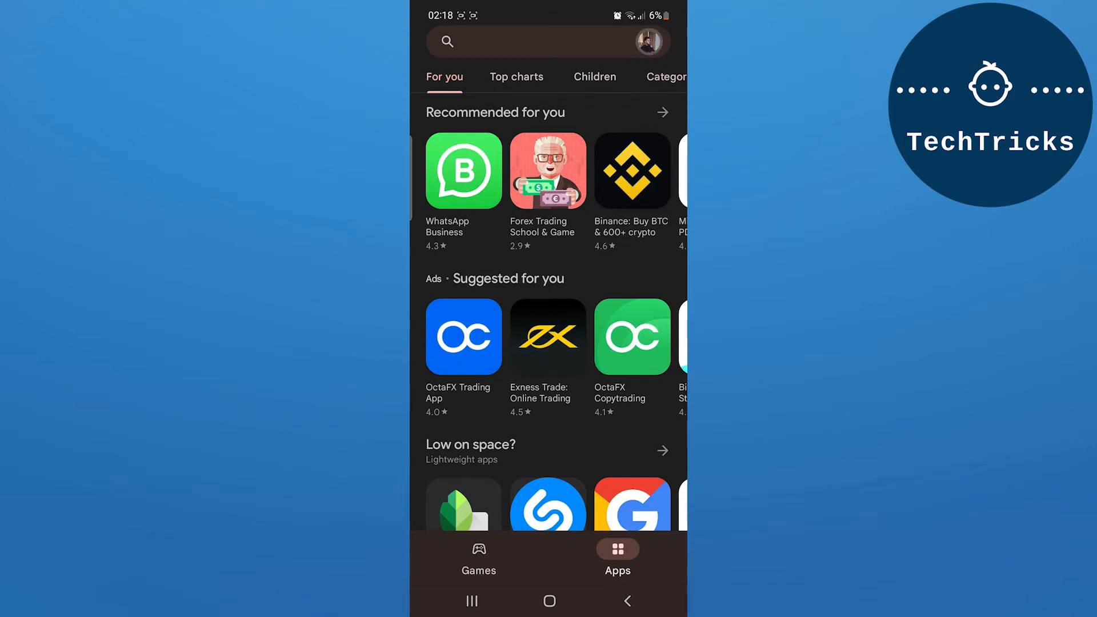
Step: Reach Payments and subscriptions through the profile account menu
click(648, 43)
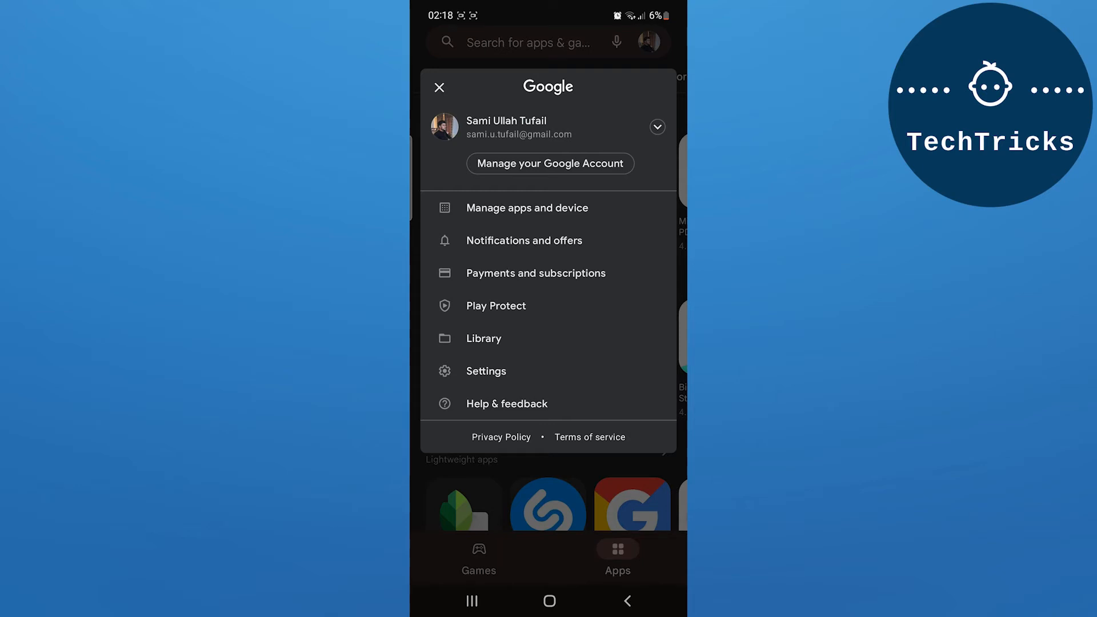
click(536, 273)
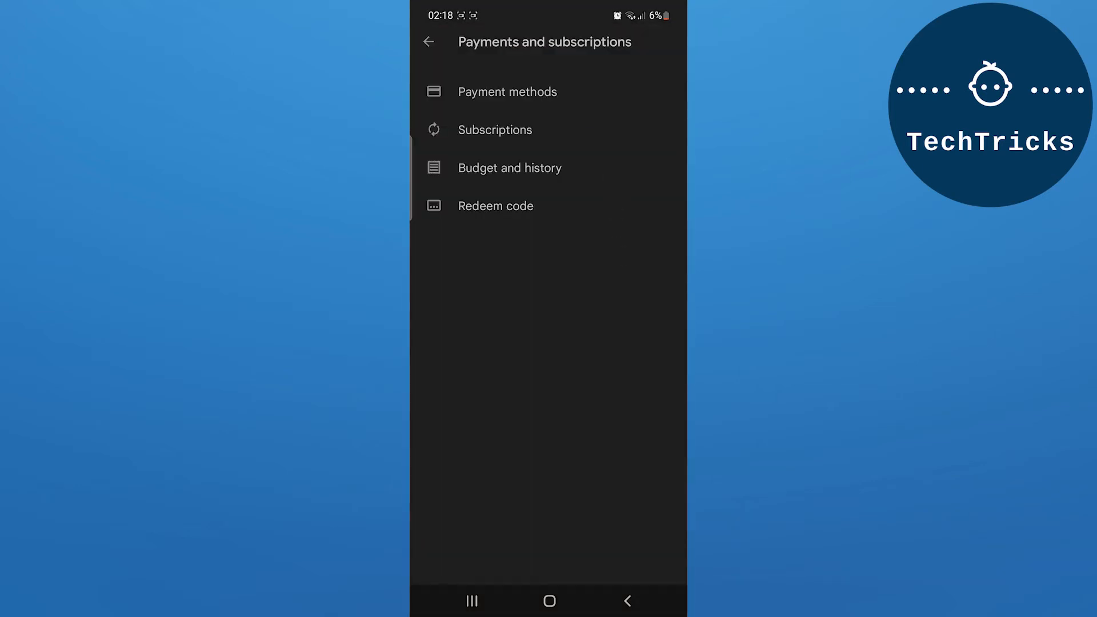
Step: View Budget and history and browse past purchases back to February 2018
click(509, 168)
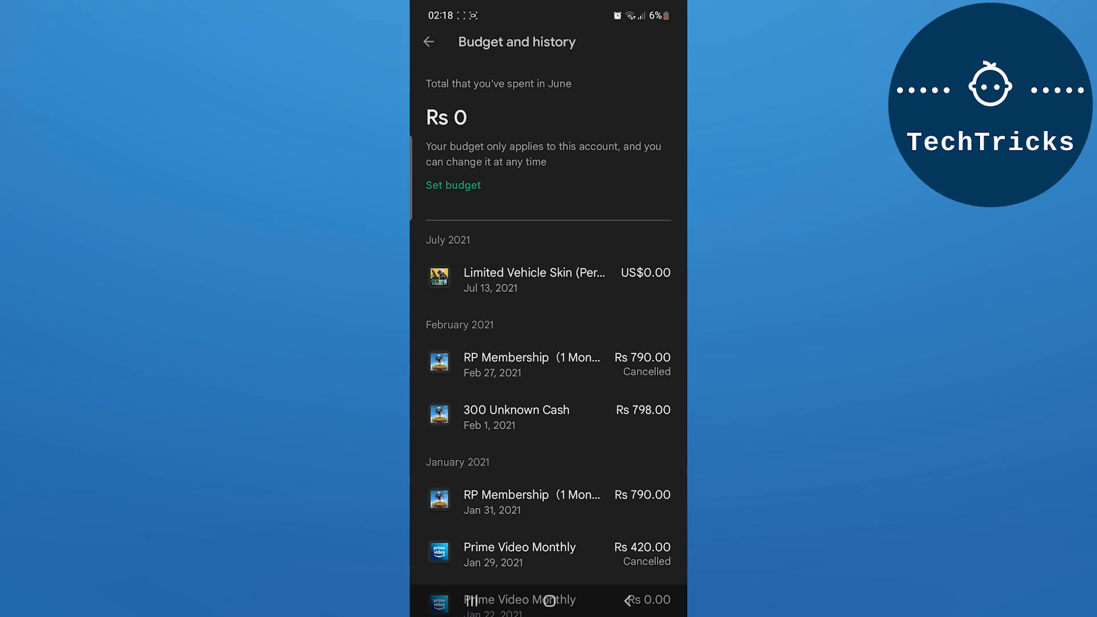
scroll(down, 3)
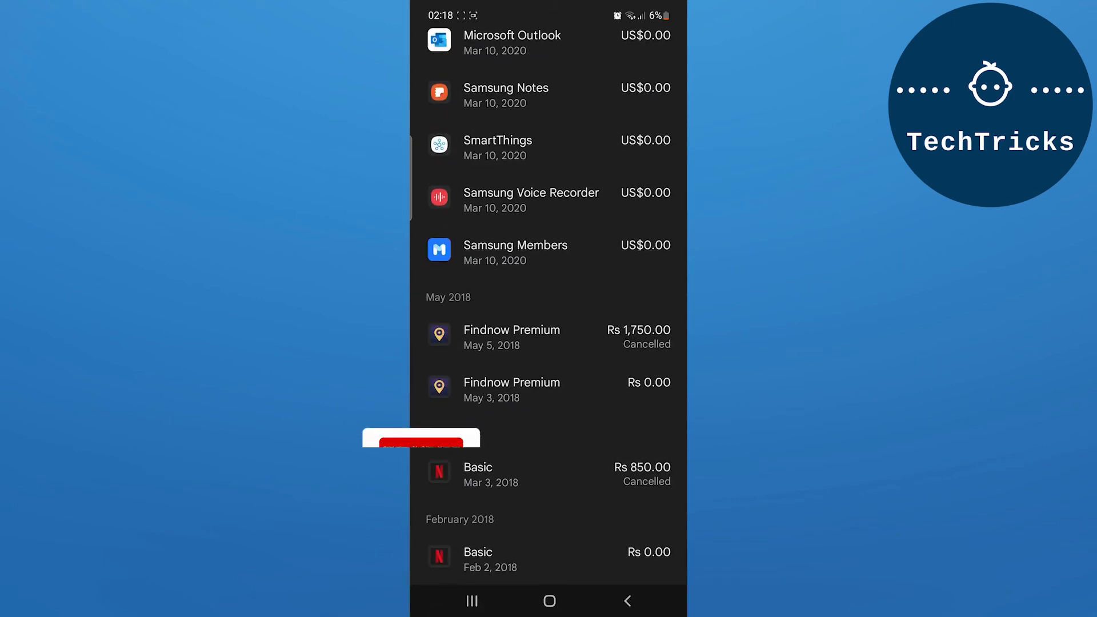